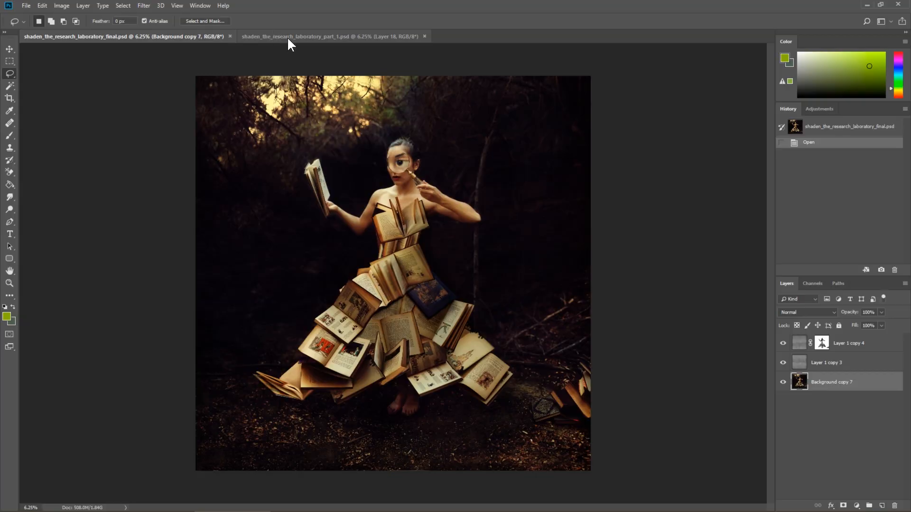
Switch between the part-1 source file and the finished composite, ending on the composite.
{"action": "left_click", "coordinate": [331, 37]}
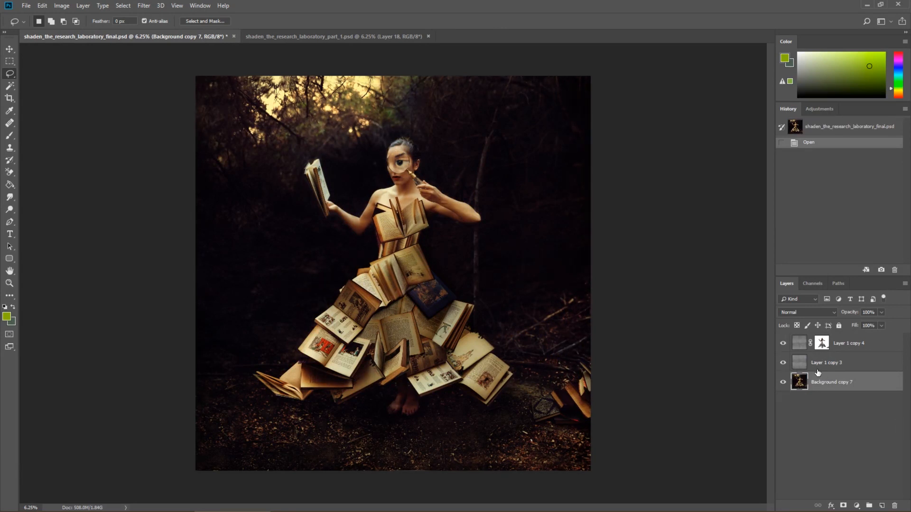
{"action": "mouse_move", "coordinate": [316, 36]}
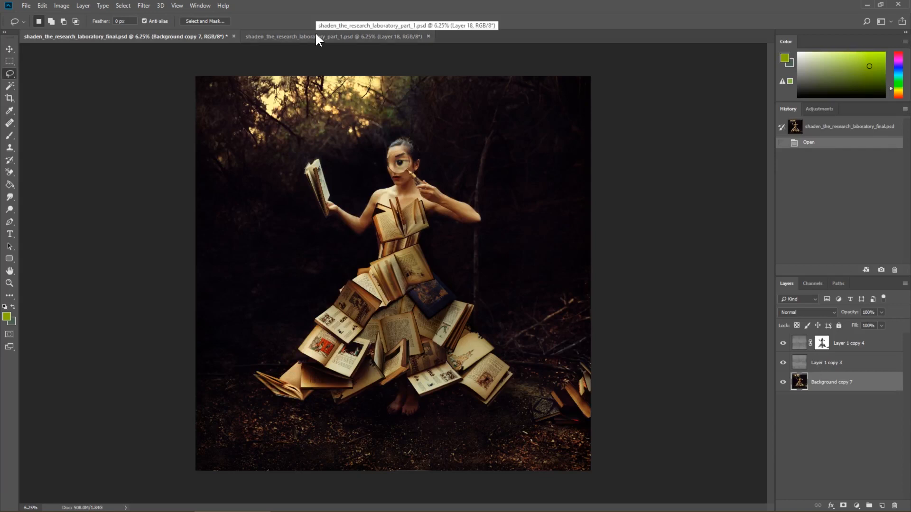
{"action": "left_click", "coordinate": [334, 36]}
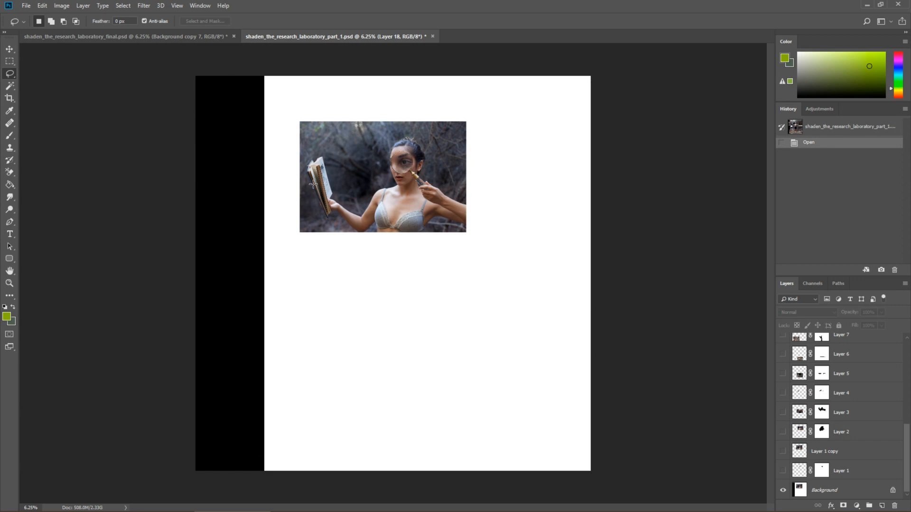
{"action": "mouse_move", "coordinate": [437, 222]}
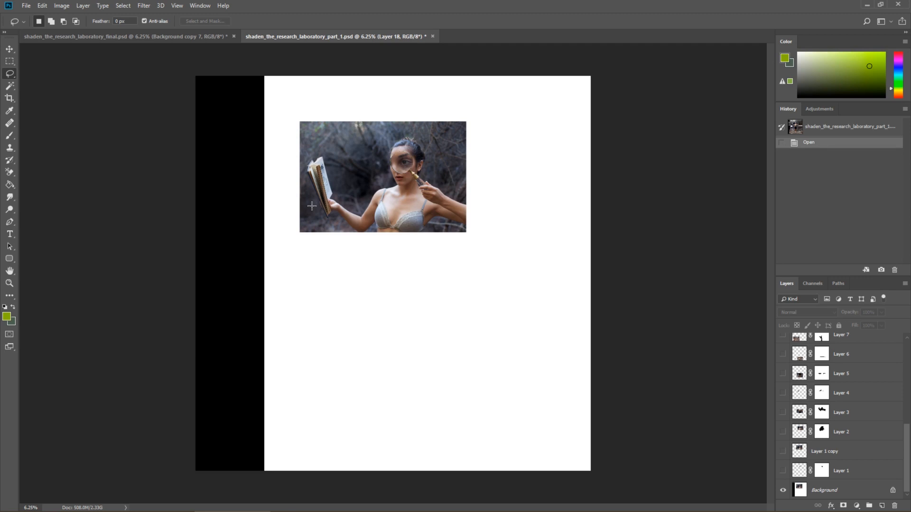
{"action": "mouse_move", "coordinate": [313, 190]}
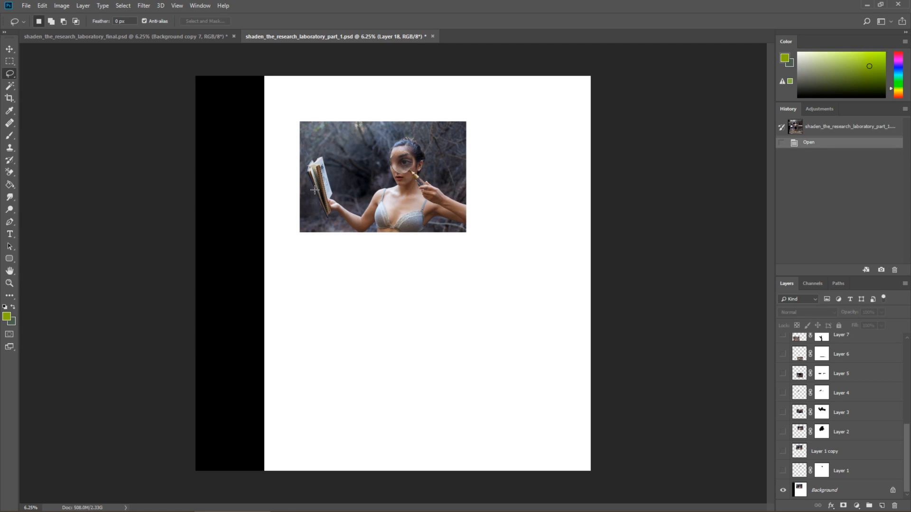
{"action": "mouse_move", "coordinate": [385, 128]}
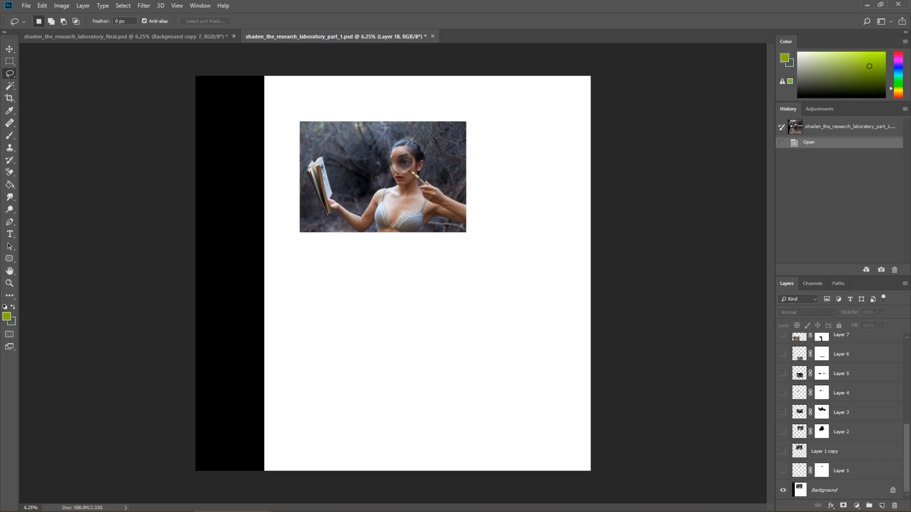
{"action": "left_click", "coordinate": [116, 36]}
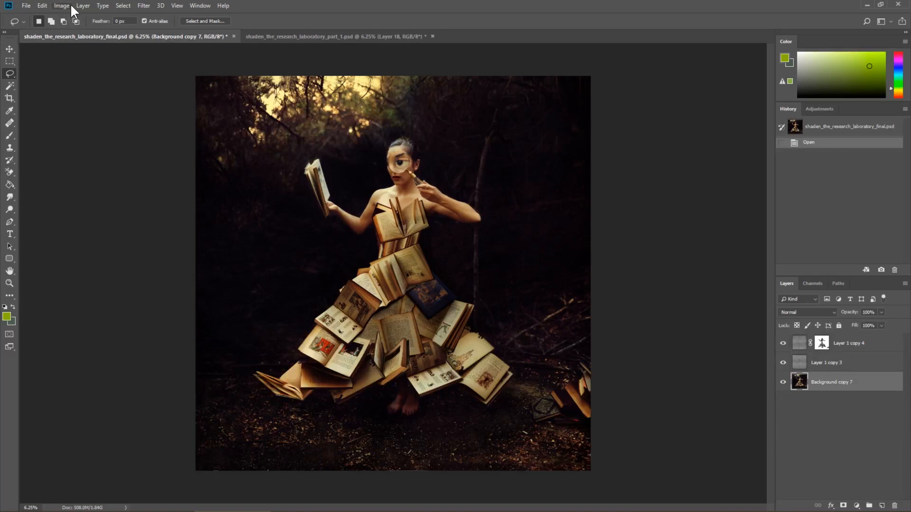
View the composite's 13325 px, 300 ppi size in inches without resizing, then return to part 1.
{"action": "left_click", "coordinate": [62, 5]}
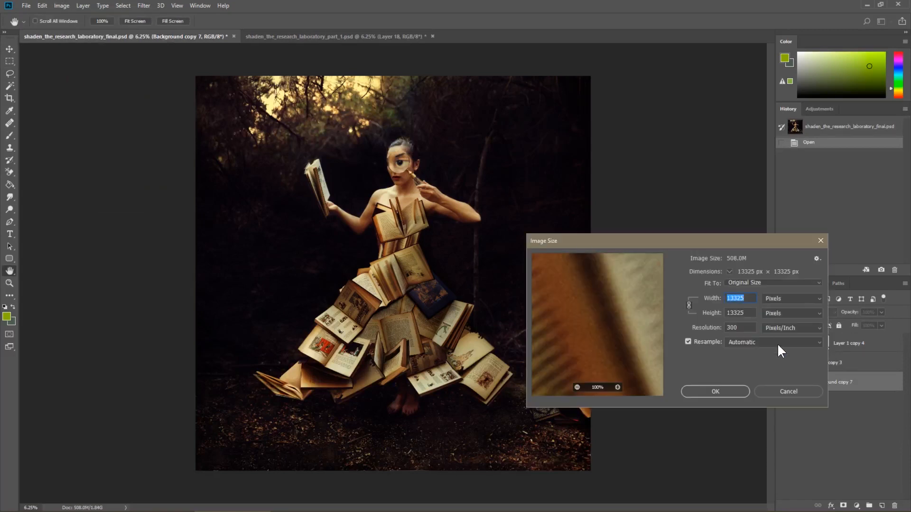
{"action": "left_click", "coordinate": [792, 298]}
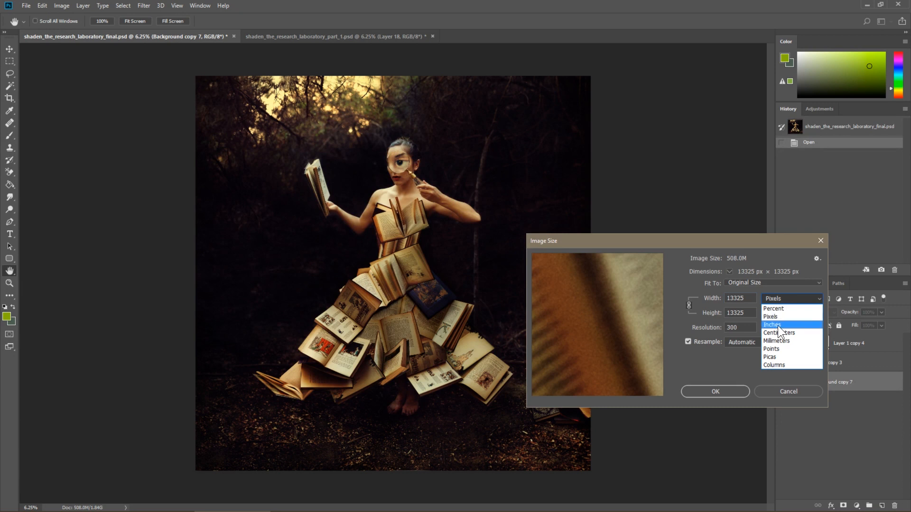
{"action": "left_click", "coordinate": [772, 324]}
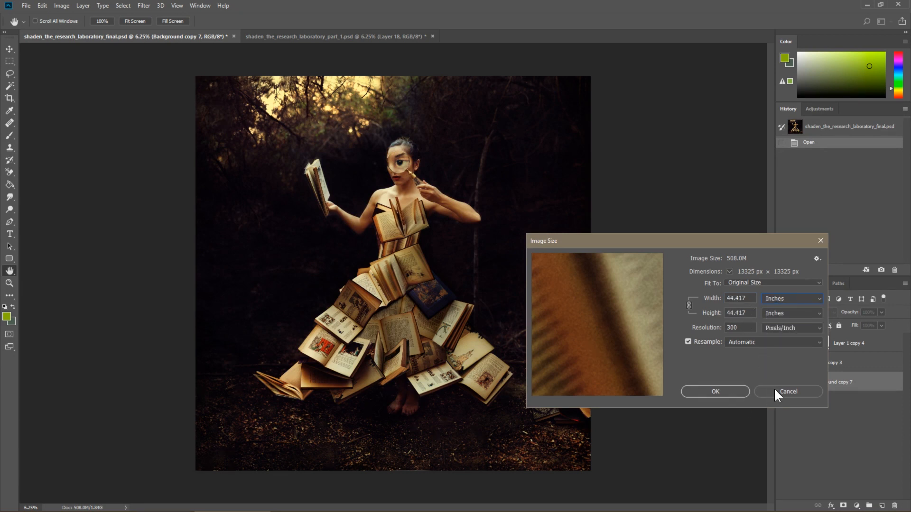
{"action": "left_click", "coordinate": [788, 391]}
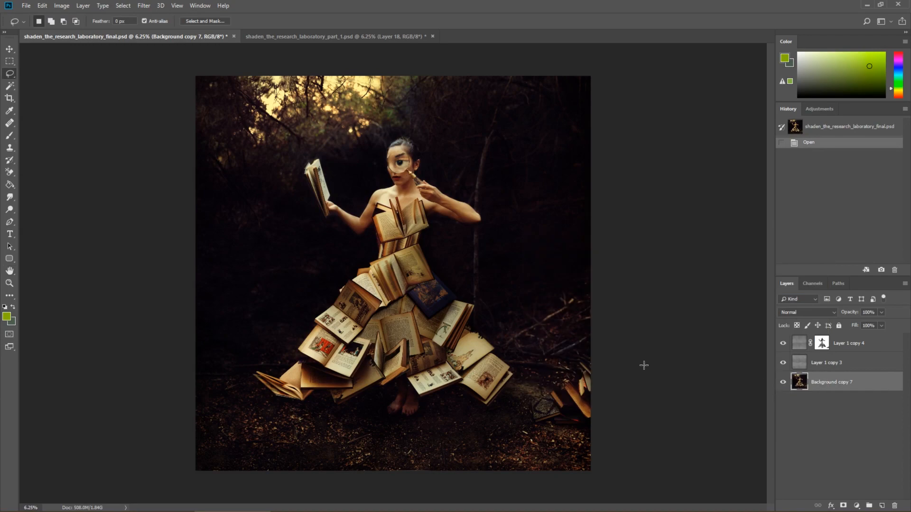
{"action": "left_click", "coordinate": [337, 36]}
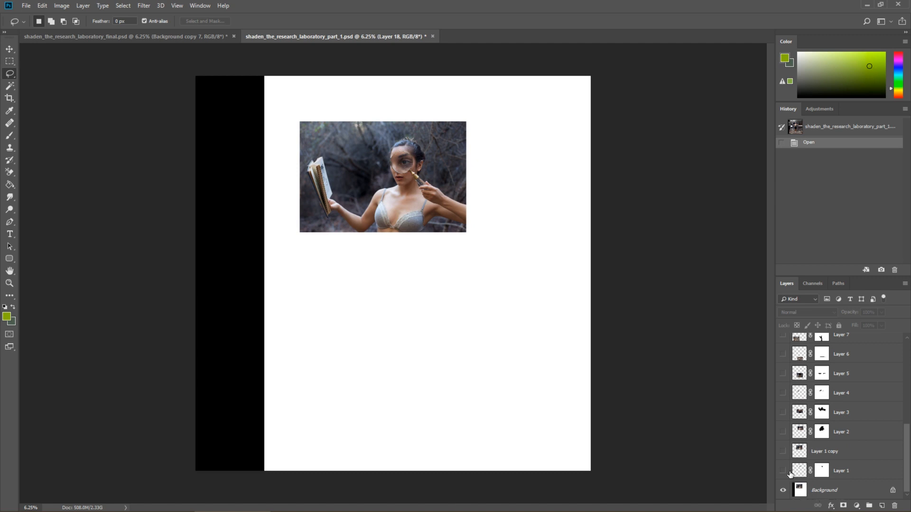
Make Layer 1, Layer 3 and the layers above them visible in the part-1 file.
{"action": "left_click", "coordinate": [782, 471]}
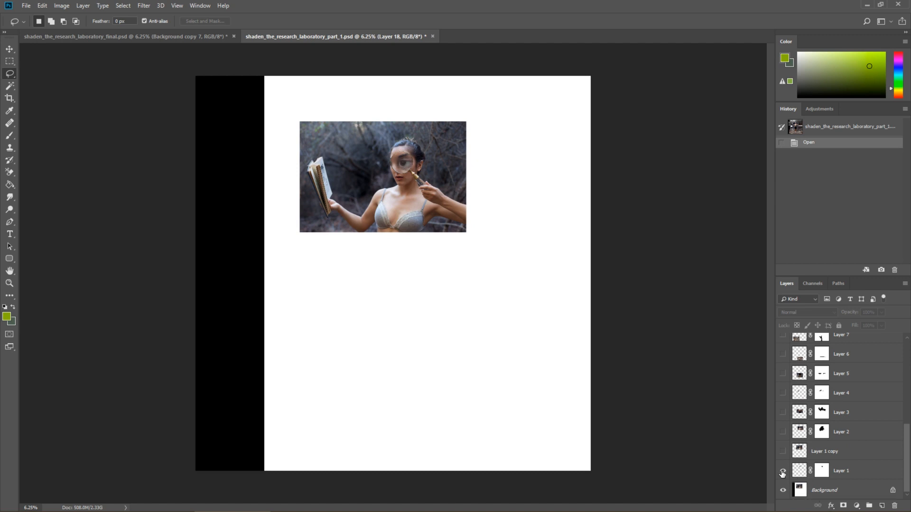
{"action": "mouse_move", "coordinate": [782, 473]}
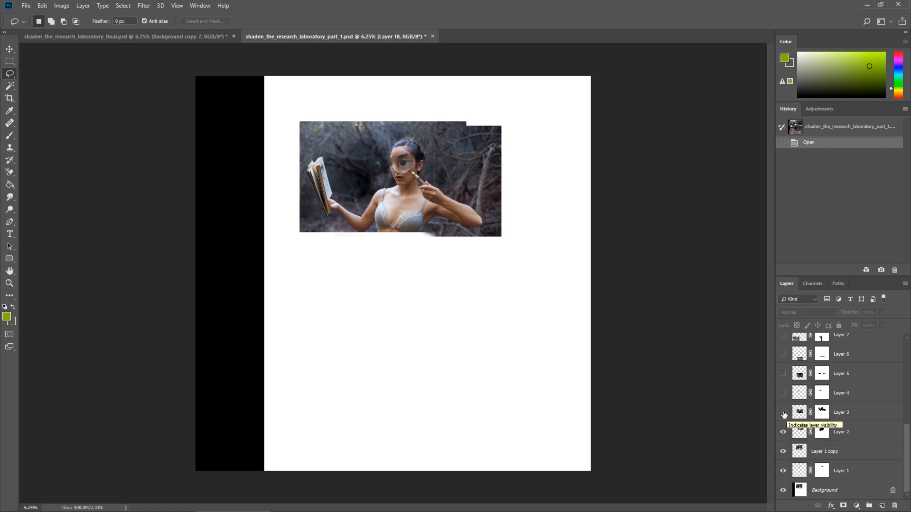
{"action": "left_click", "coordinate": [784, 393]}
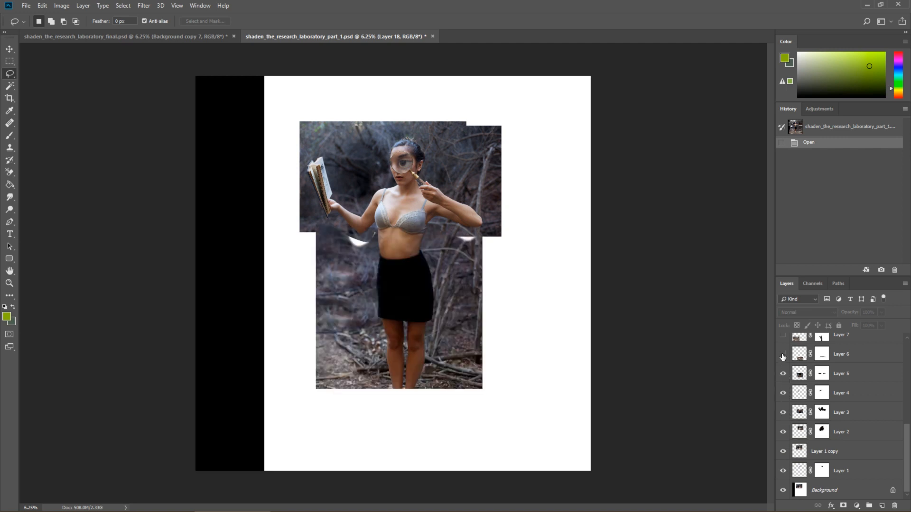
{"action": "left_click", "coordinate": [783, 373]}
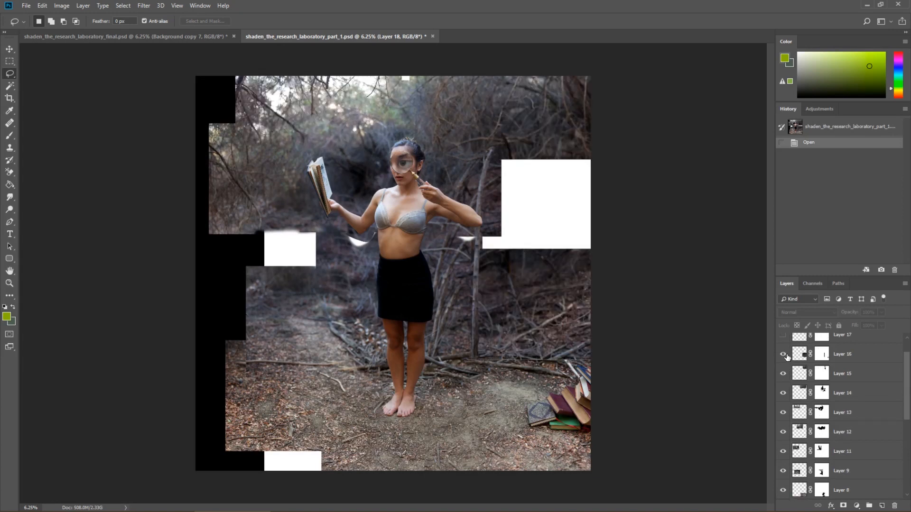
{"action": "mouse_move", "coordinate": [783, 355]}
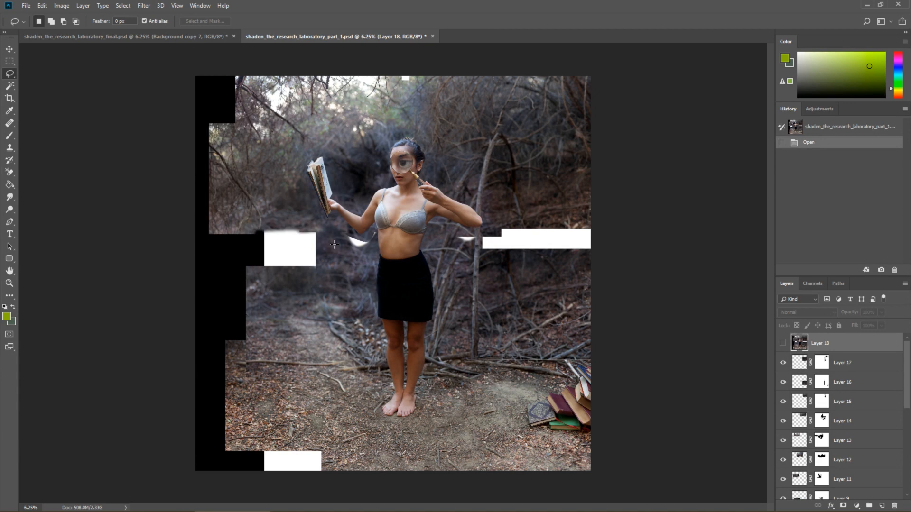
{"action": "mouse_move", "coordinate": [551, 266]}
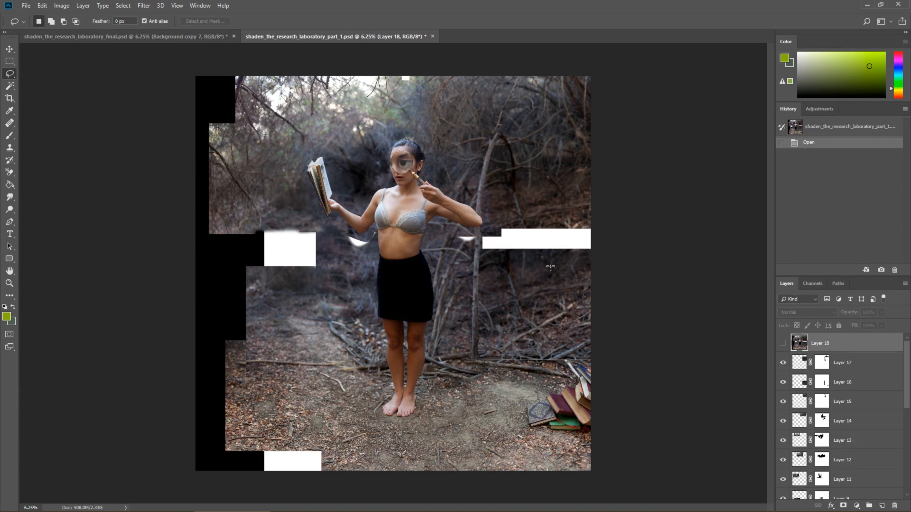
{"action": "mouse_move", "coordinate": [549, 274]}
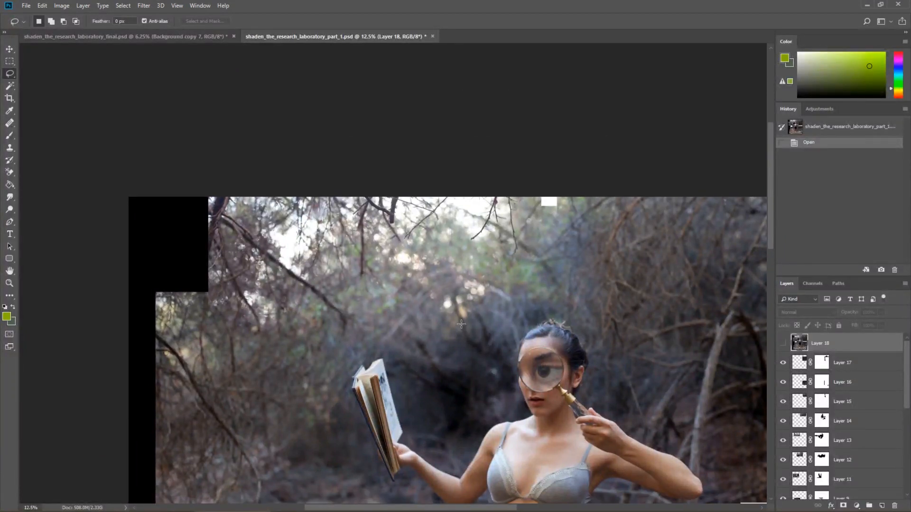
{"action": "mouse_move", "coordinate": [494, 383]}
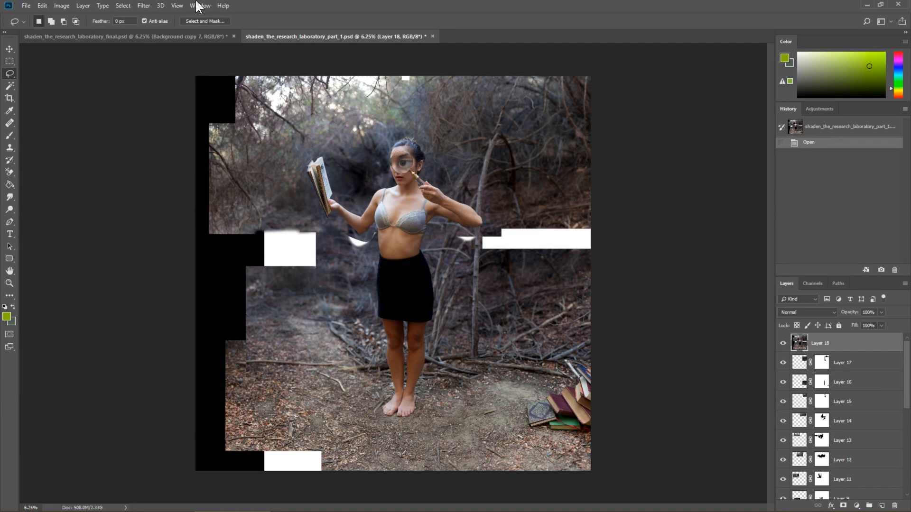
Bring the finished book-dress composite back to the front.
{"action": "left_click", "coordinate": [116, 36]}
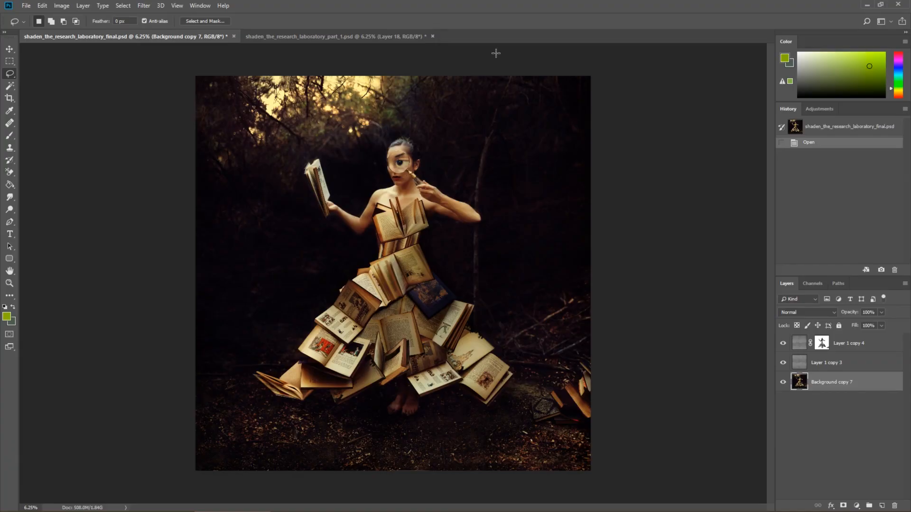
{"action": "mouse_move", "coordinate": [530, 304]}
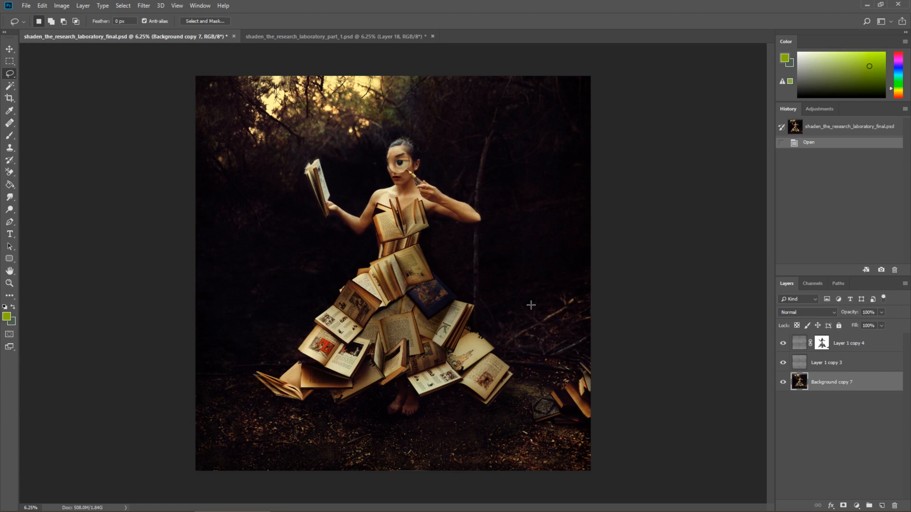
{"action": "mouse_move", "coordinate": [533, 300]}
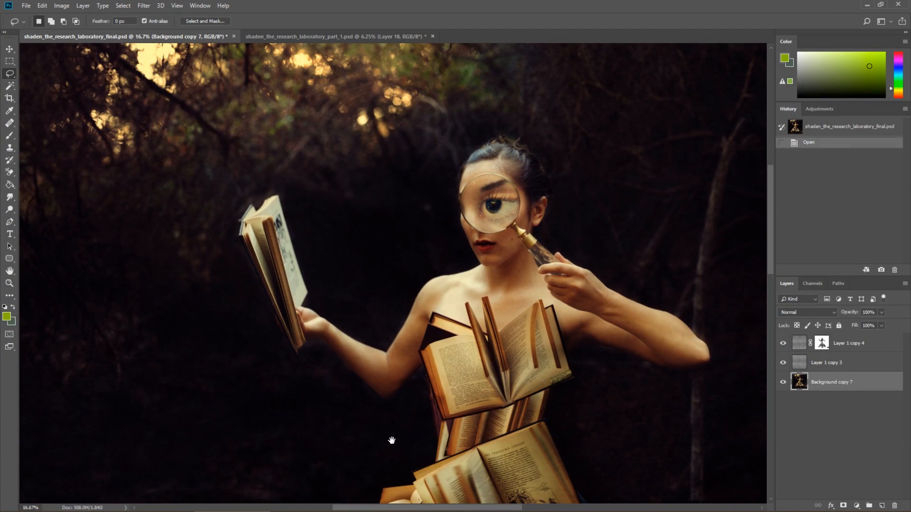
{"action": "scroll", "scroll_direction": "down", "scroll_amount": 3}
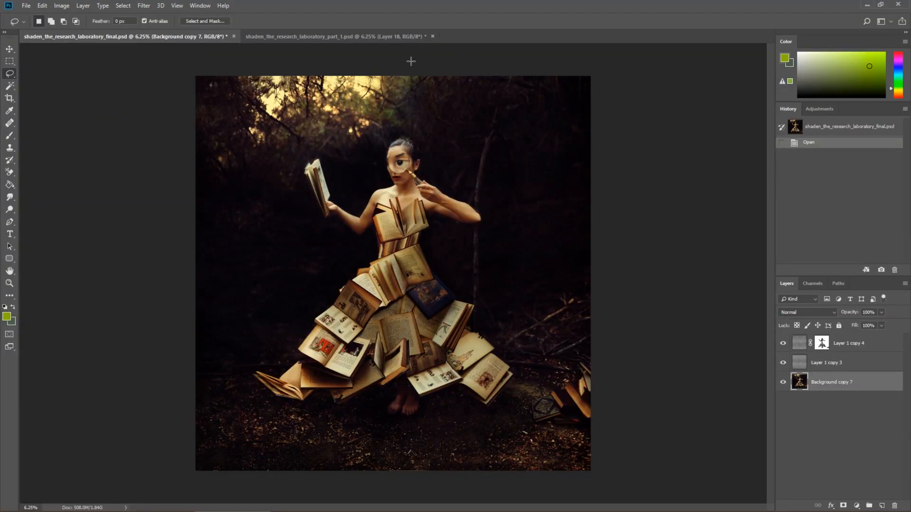
Return to the part_1 source document with all its layers showing.
{"action": "left_click", "coordinate": [334, 36]}
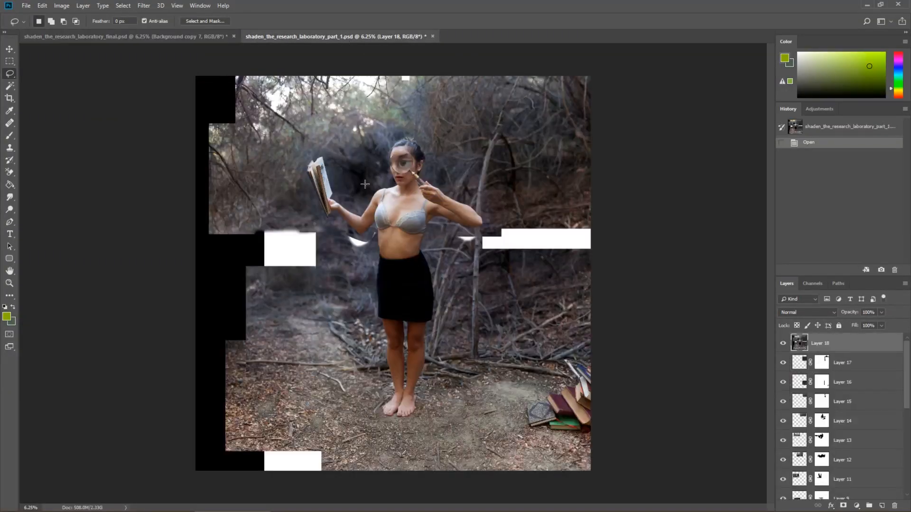
{"action": "mouse_move", "coordinate": [321, 277]}
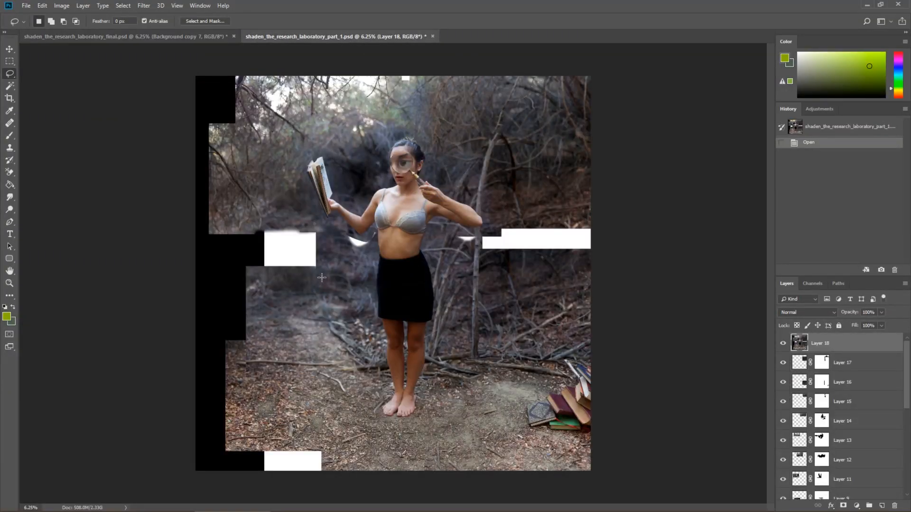